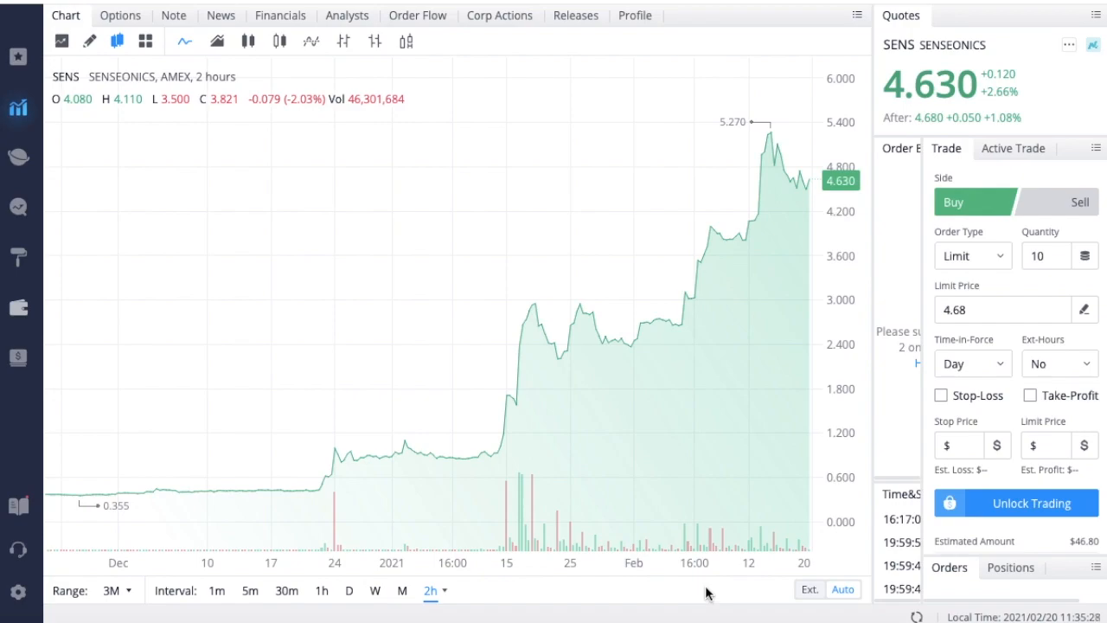
mouse_move(809, 195)
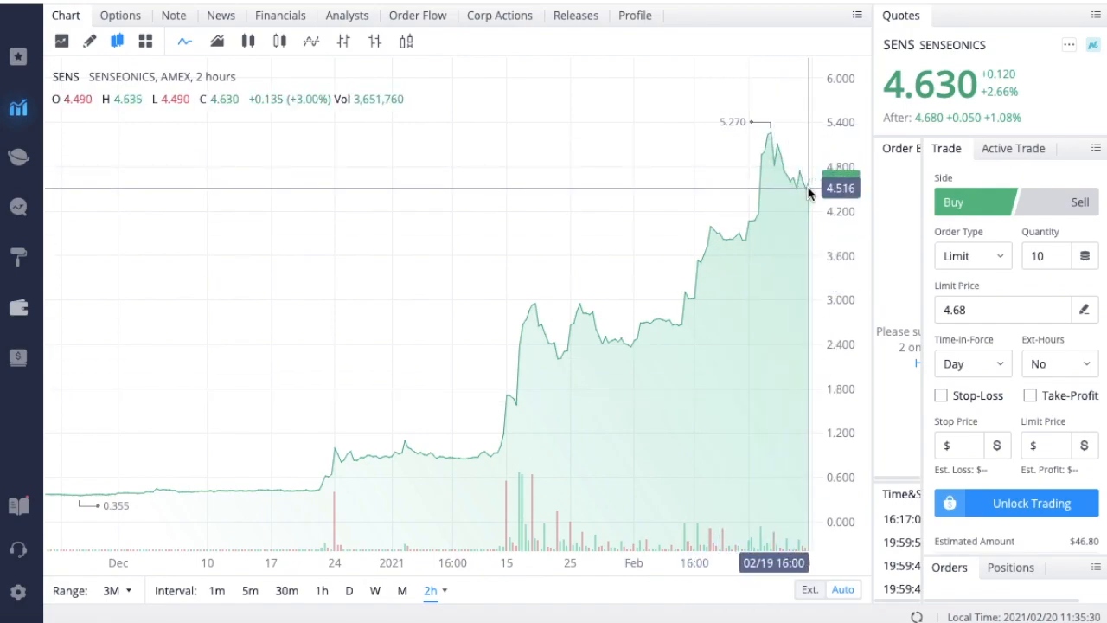
mouse_move(774, 149)
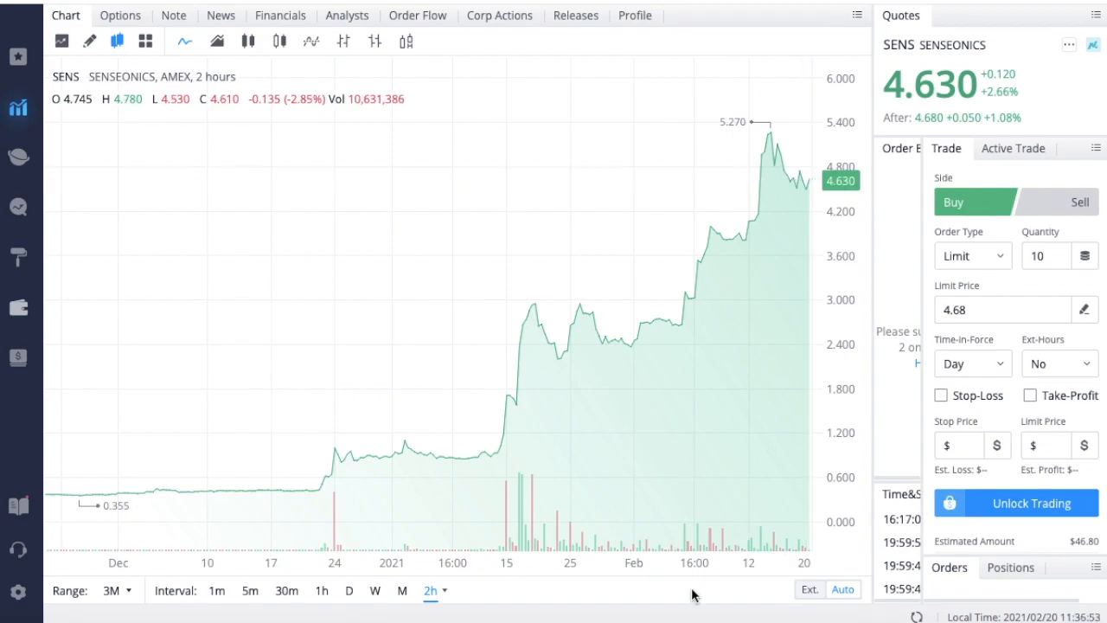
mouse_move(646, 284)
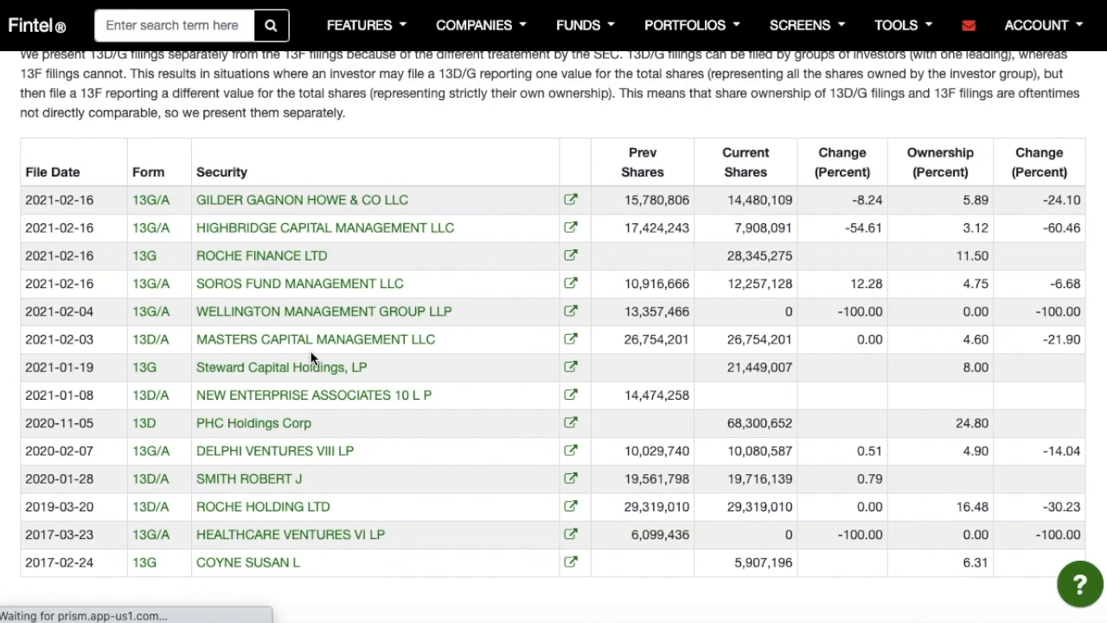
scroll("down", 3)
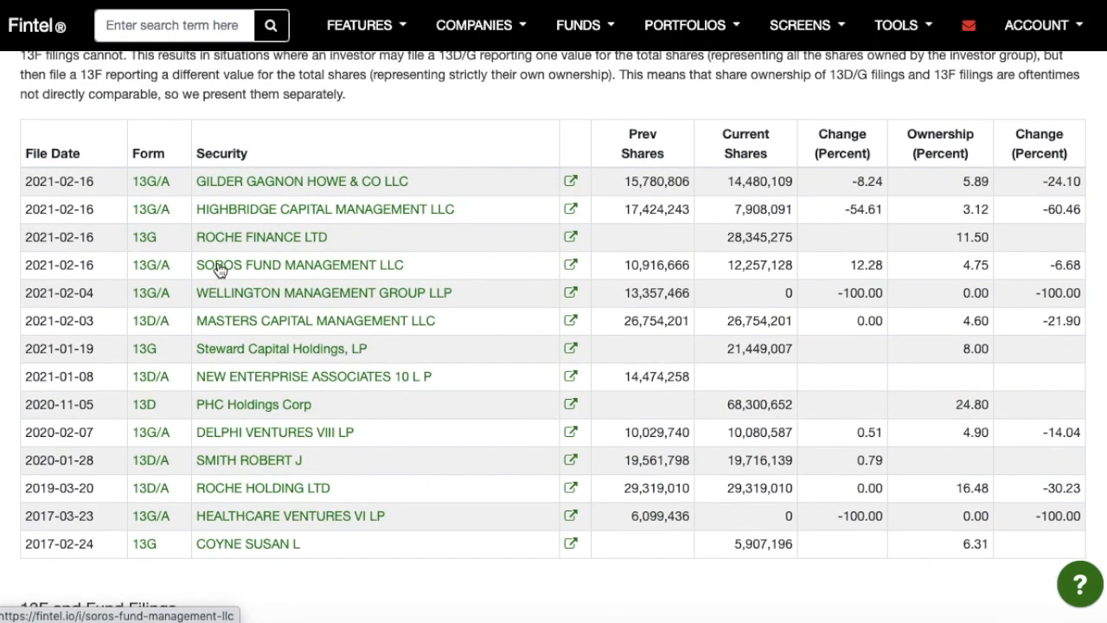
mouse_move(221, 270)
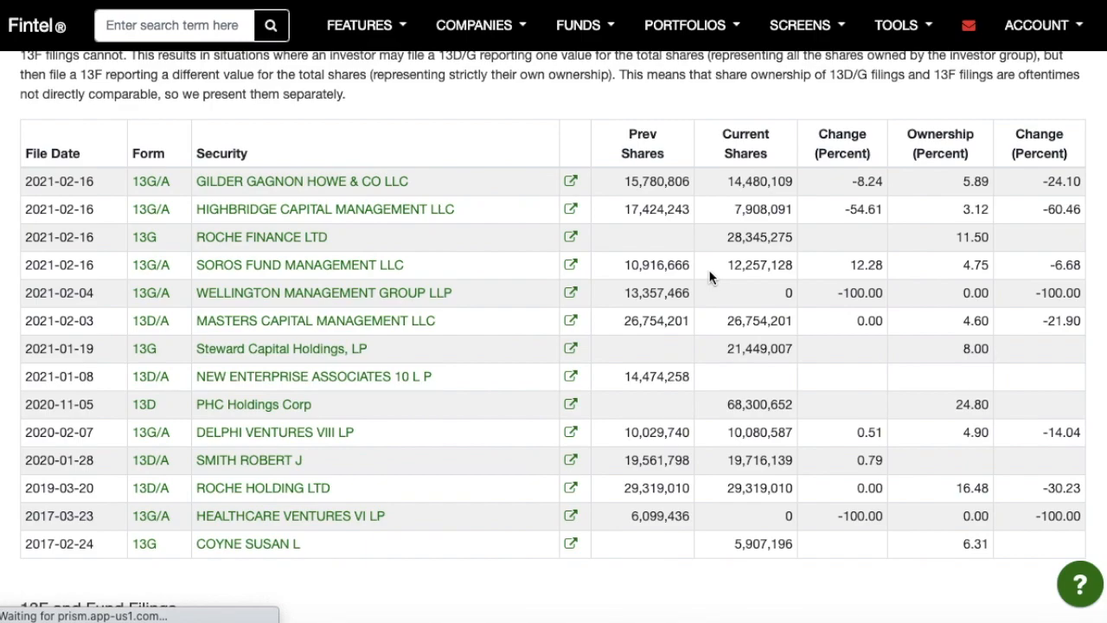
mouse_move(536, 306)
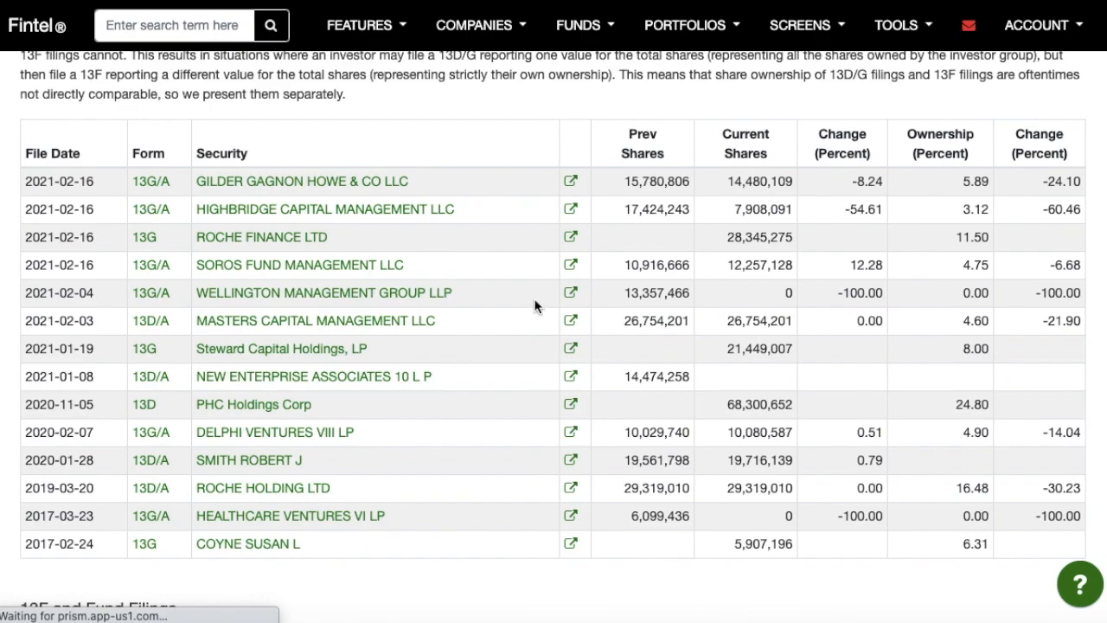
scroll("down", 3)
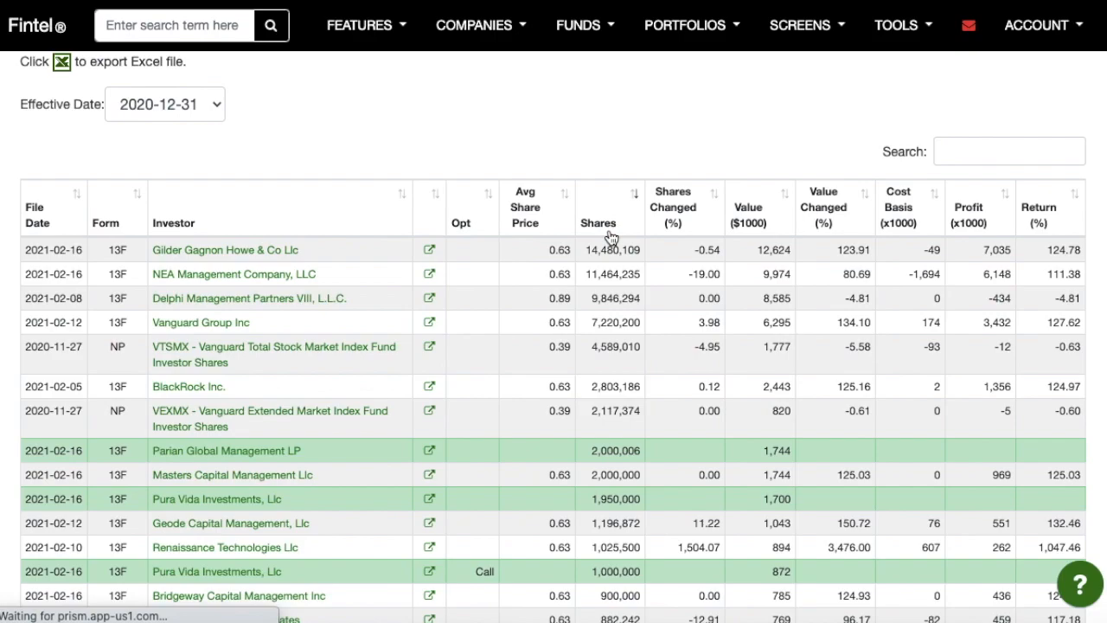
mouse_move(587, 321)
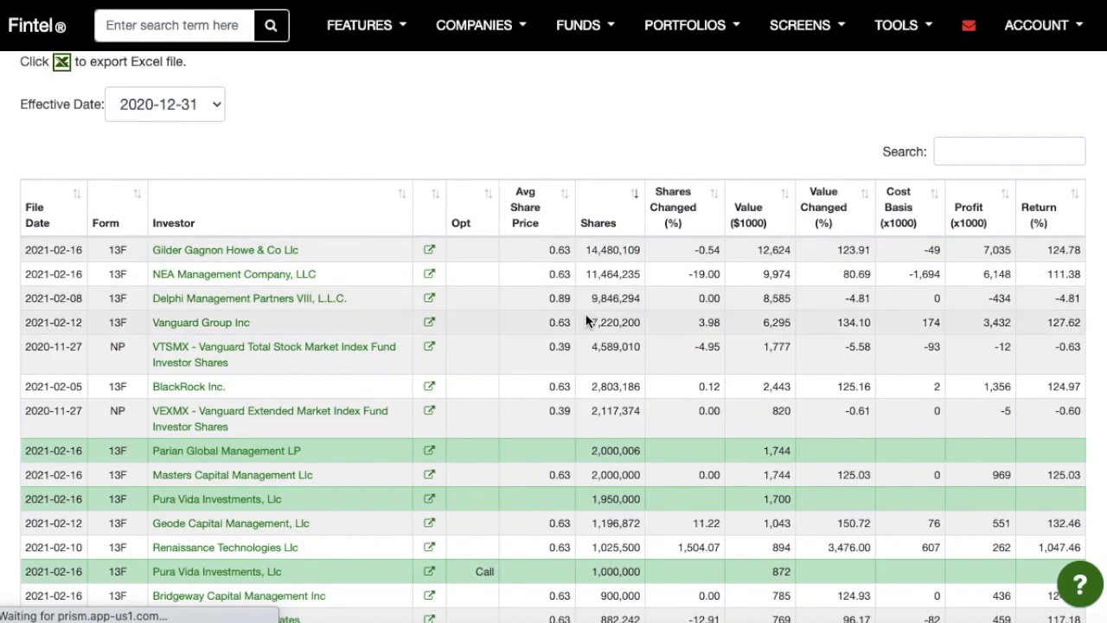
mouse_move(593, 325)
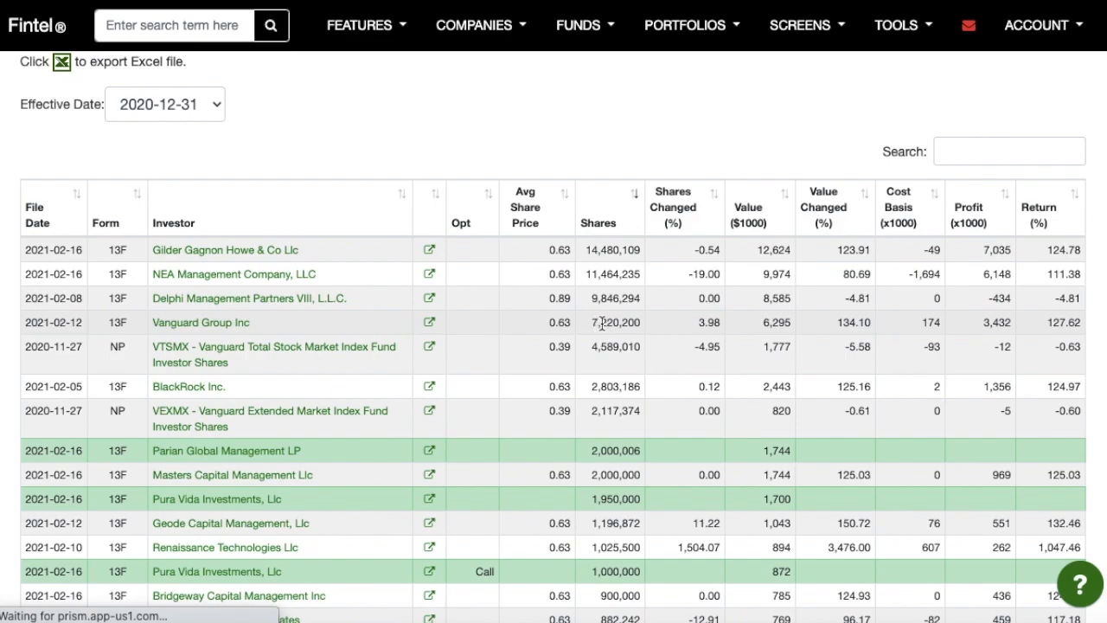
mouse_move(162, 360)
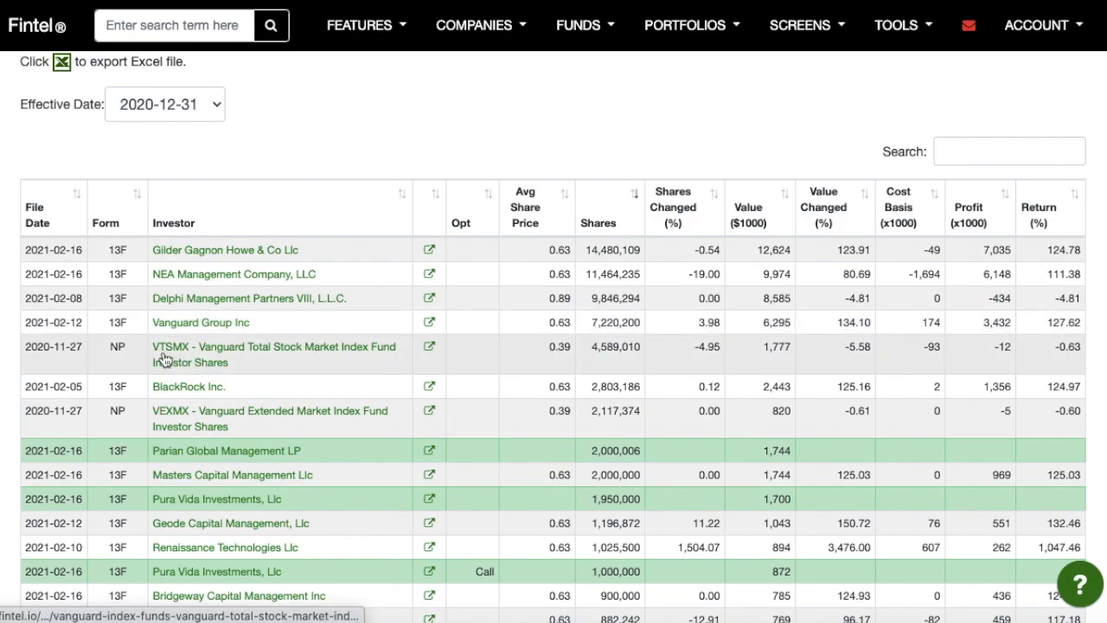
mouse_move(194, 353)
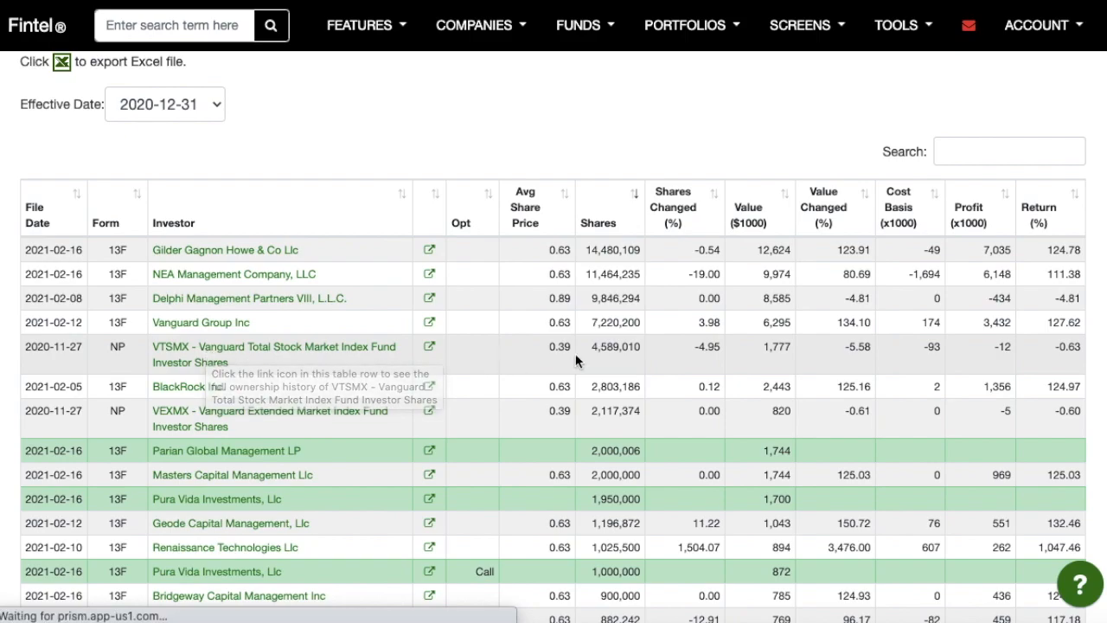
mouse_move(609, 359)
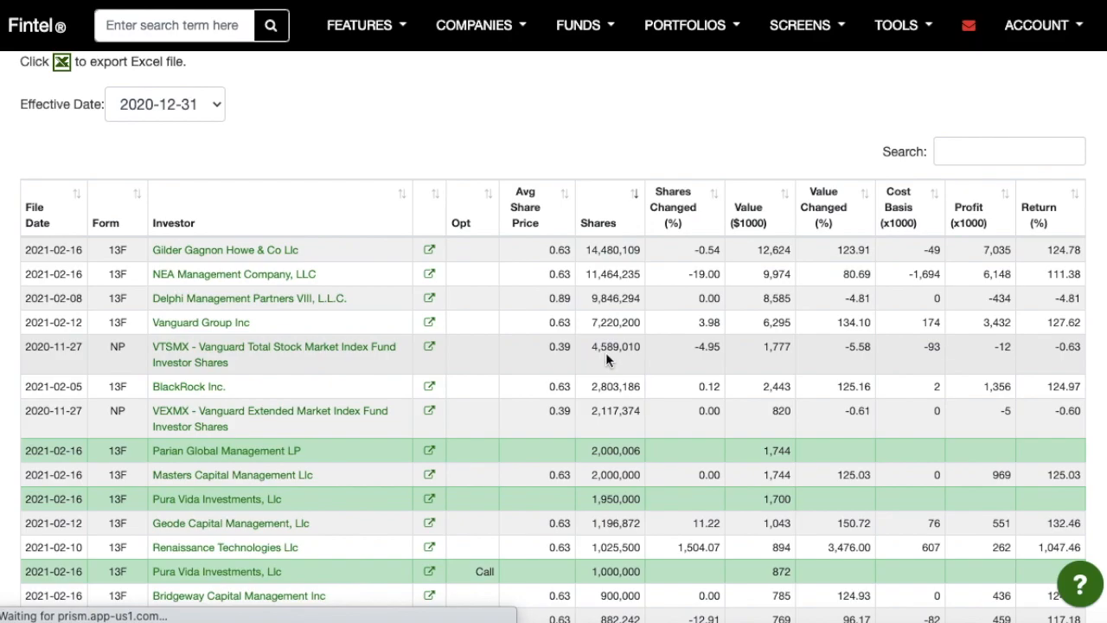
mouse_move(272, 459)
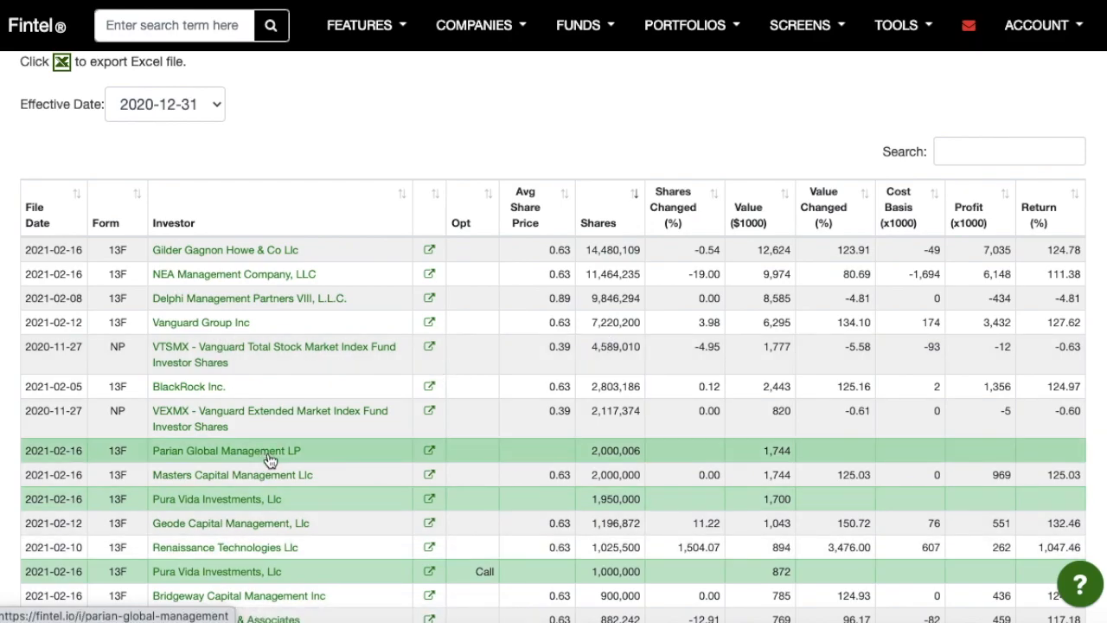
scroll("down", 3)
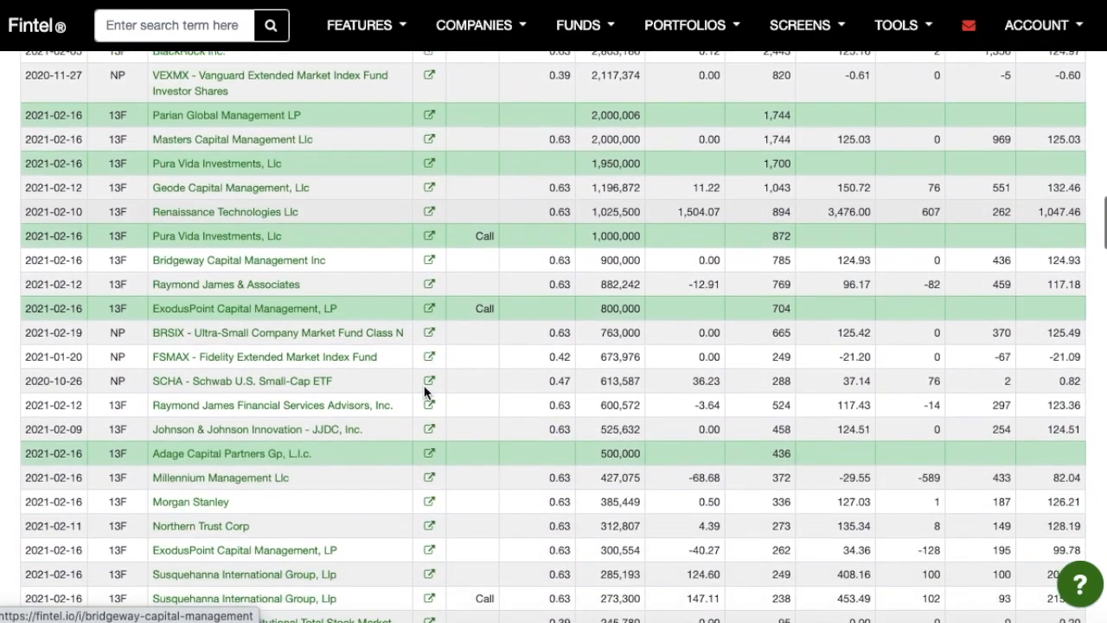
scroll("down", 3)
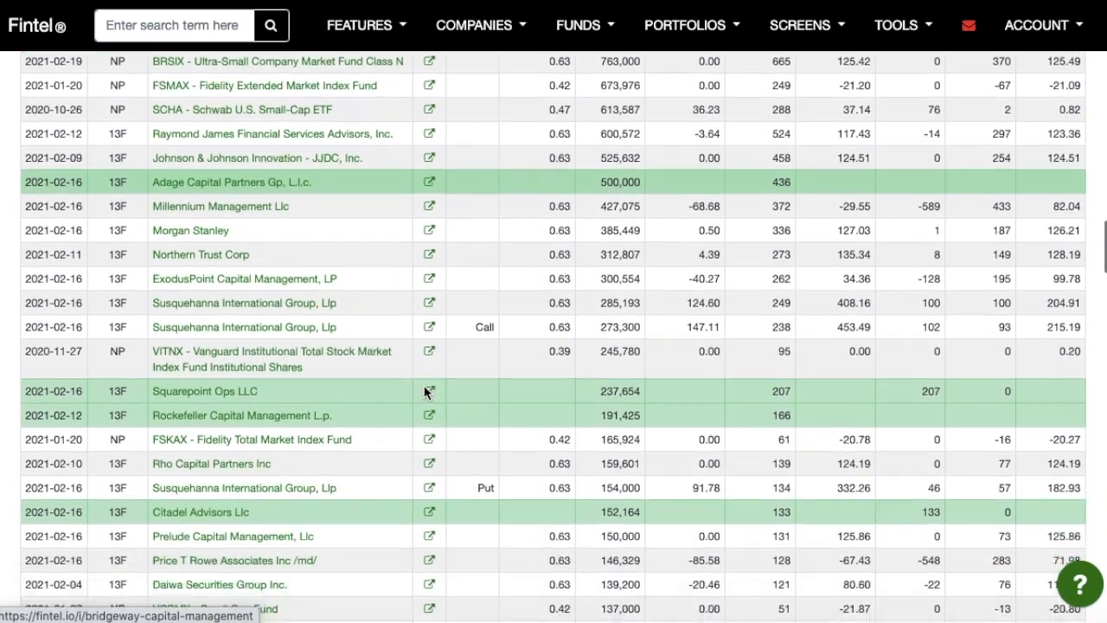
scroll("down", 3)
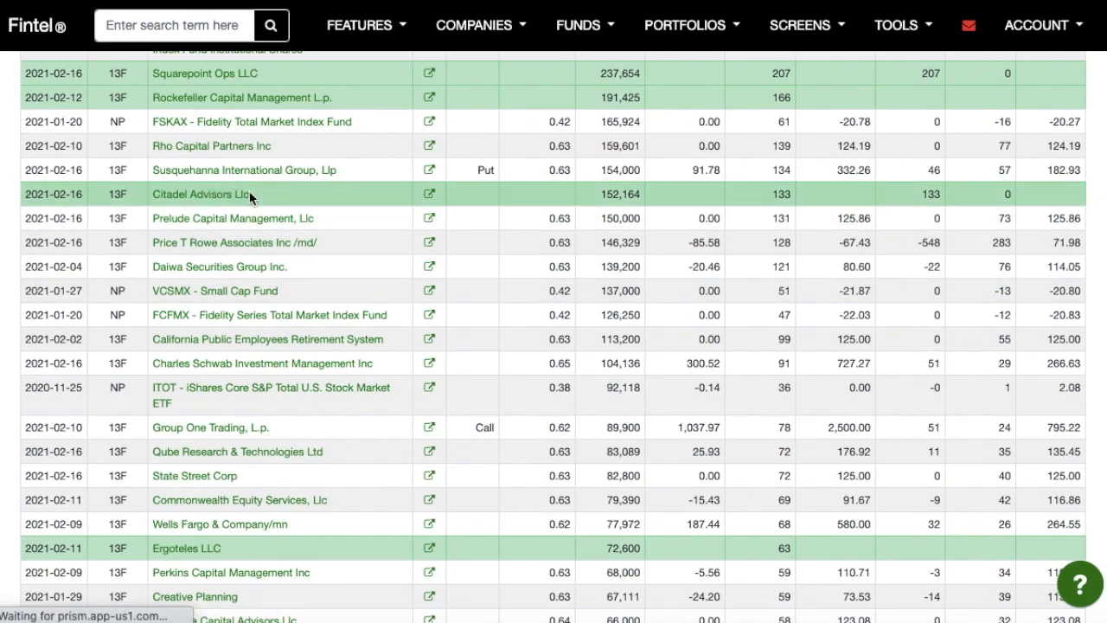
mouse_move(396, 201)
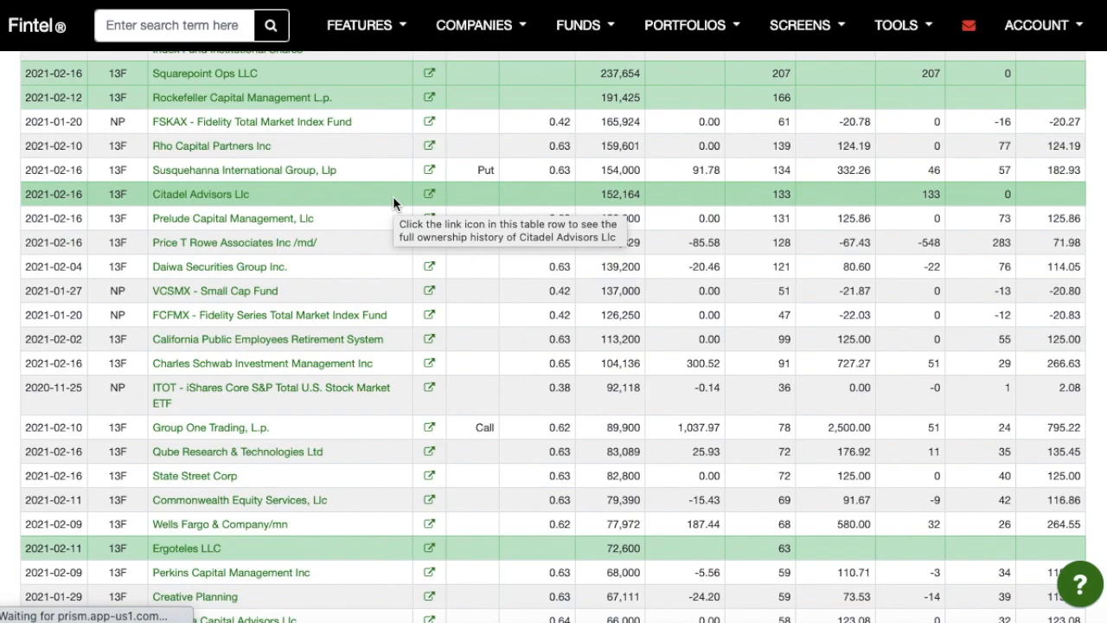
mouse_move(227, 345)
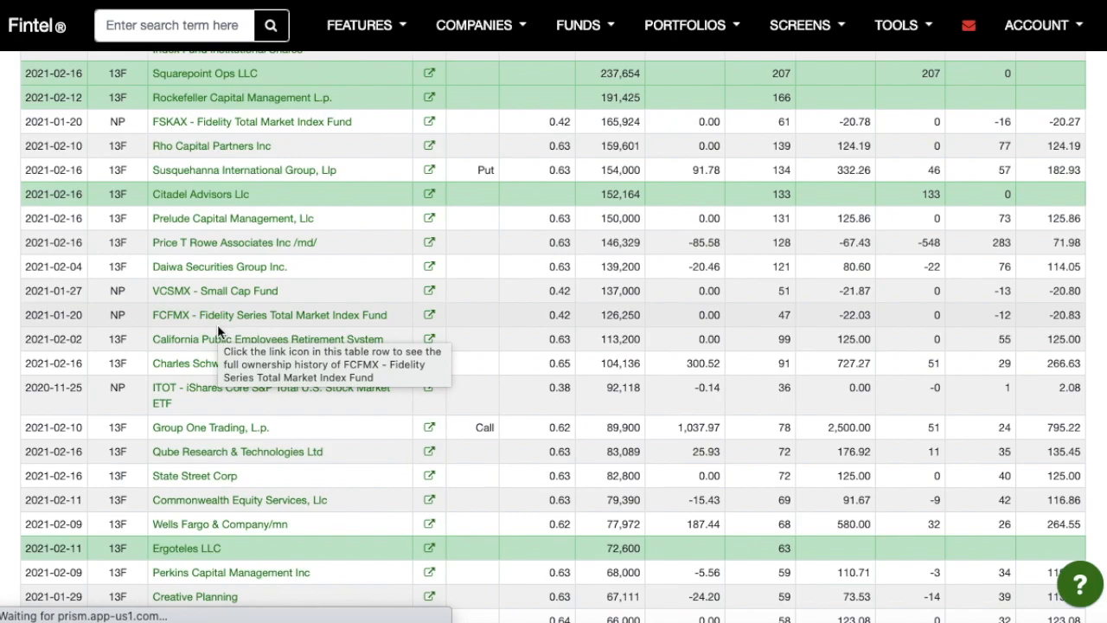
mouse_move(187, 353)
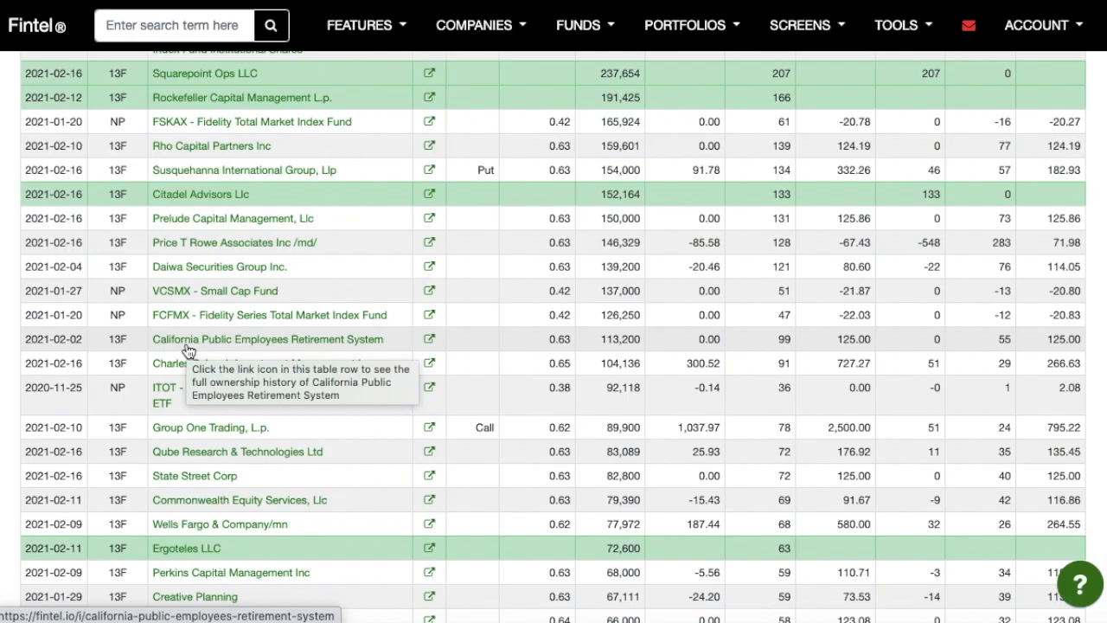
mouse_move(703, 594)
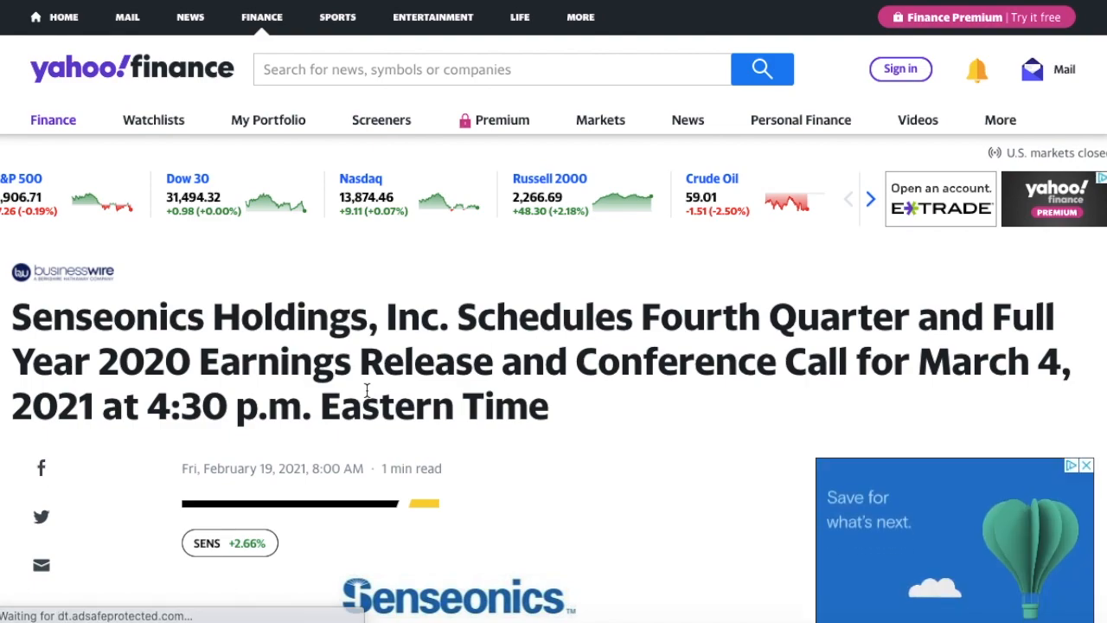
mouse_move(756, 334)
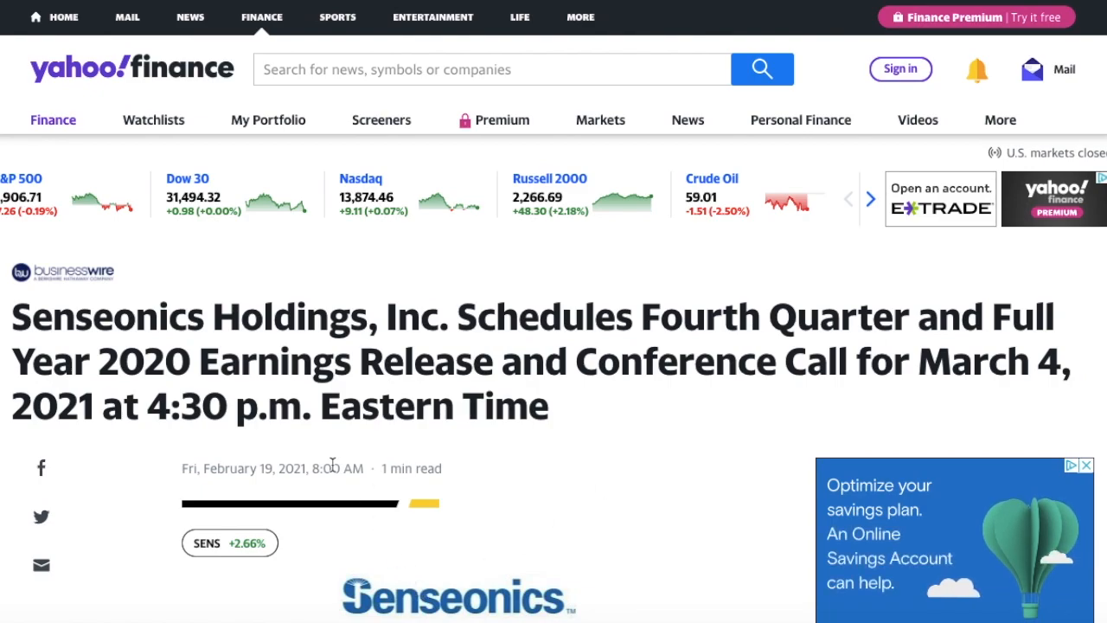
scroll("down", 3)
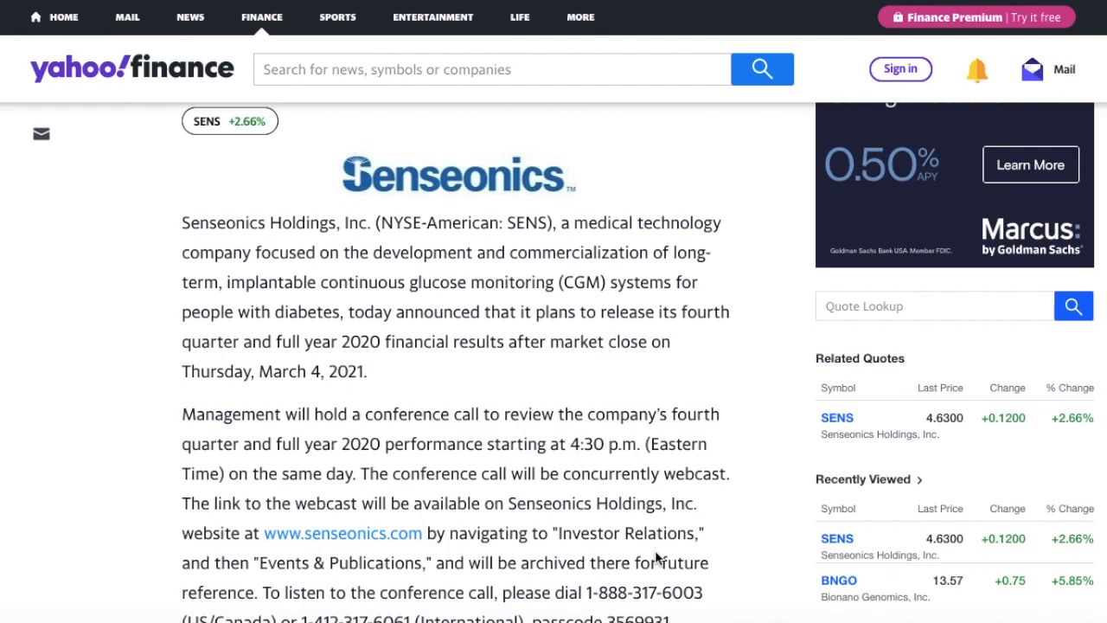
mouse_move(384, 162)
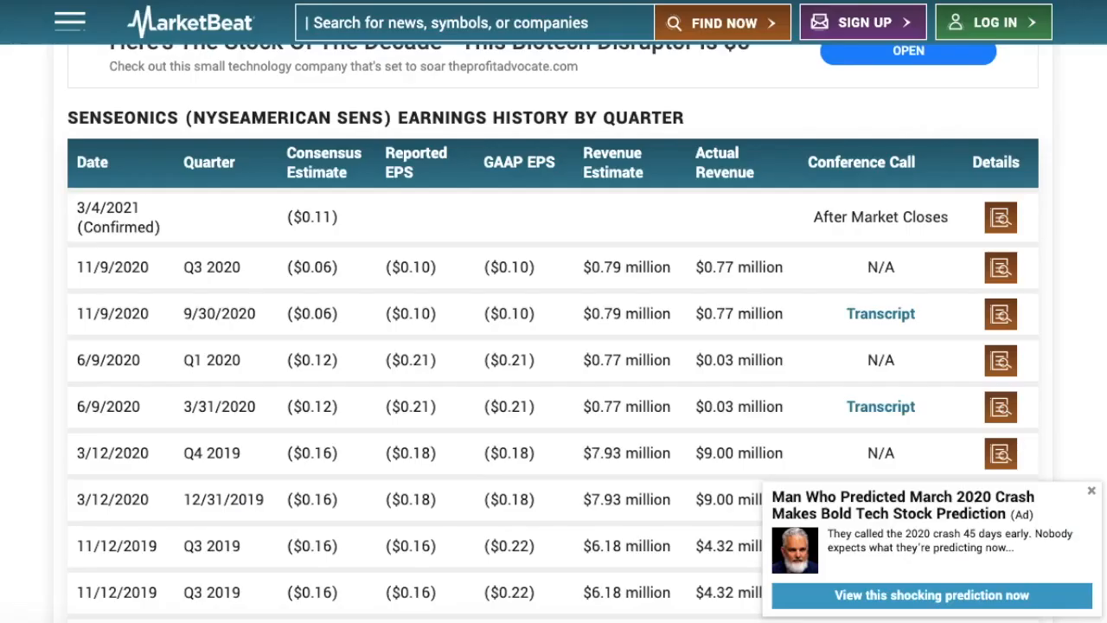
mouse_move(147, 249)
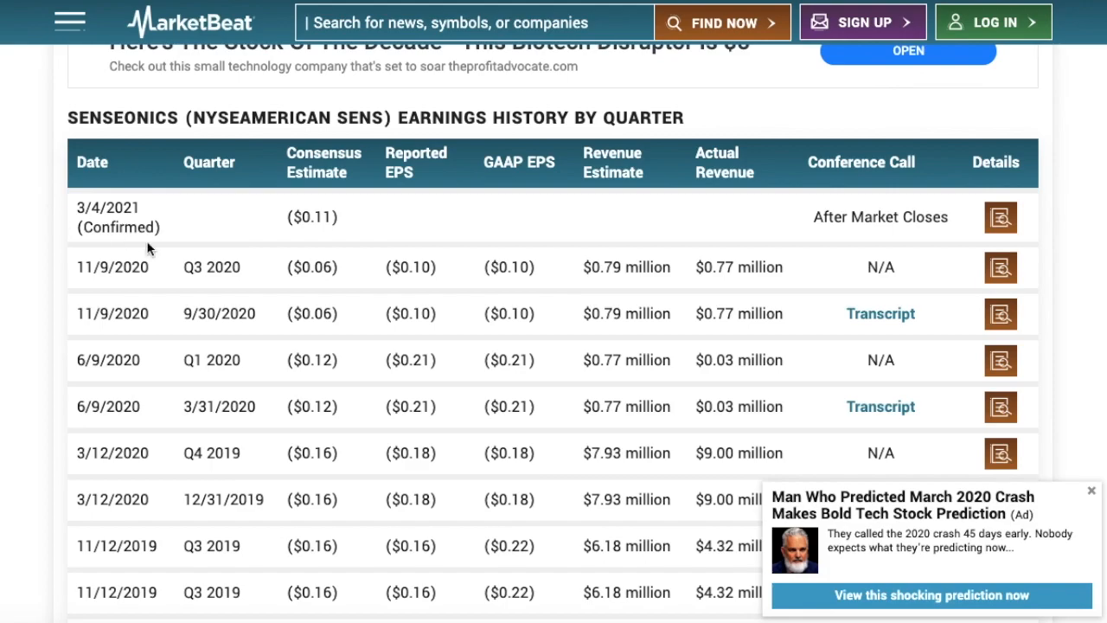
mouse_move(110, 218)
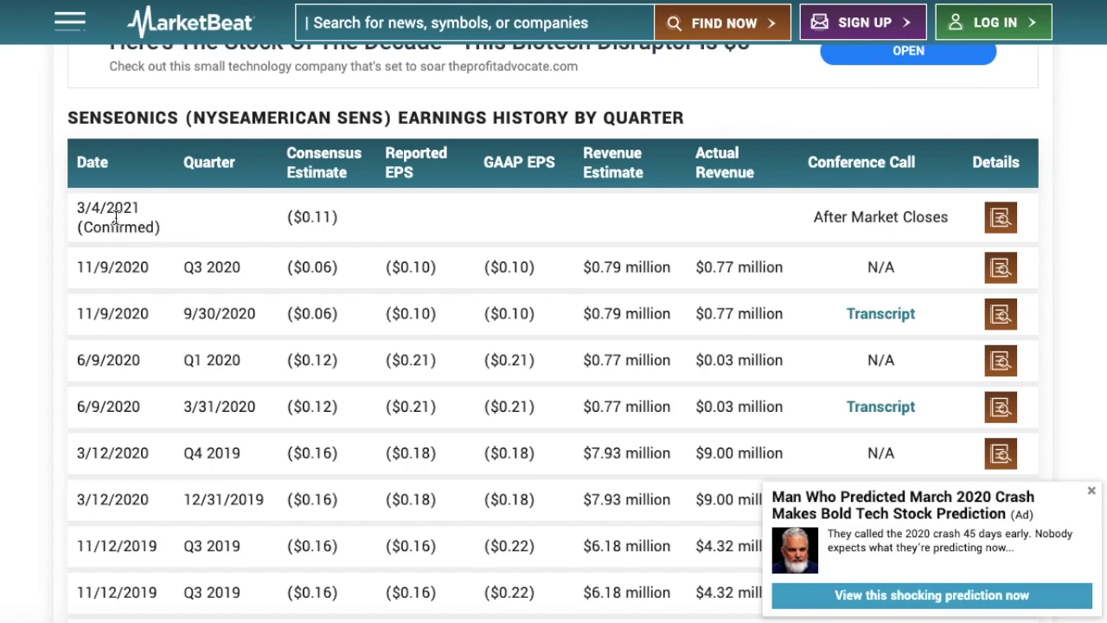
mouse_move(302, 173)
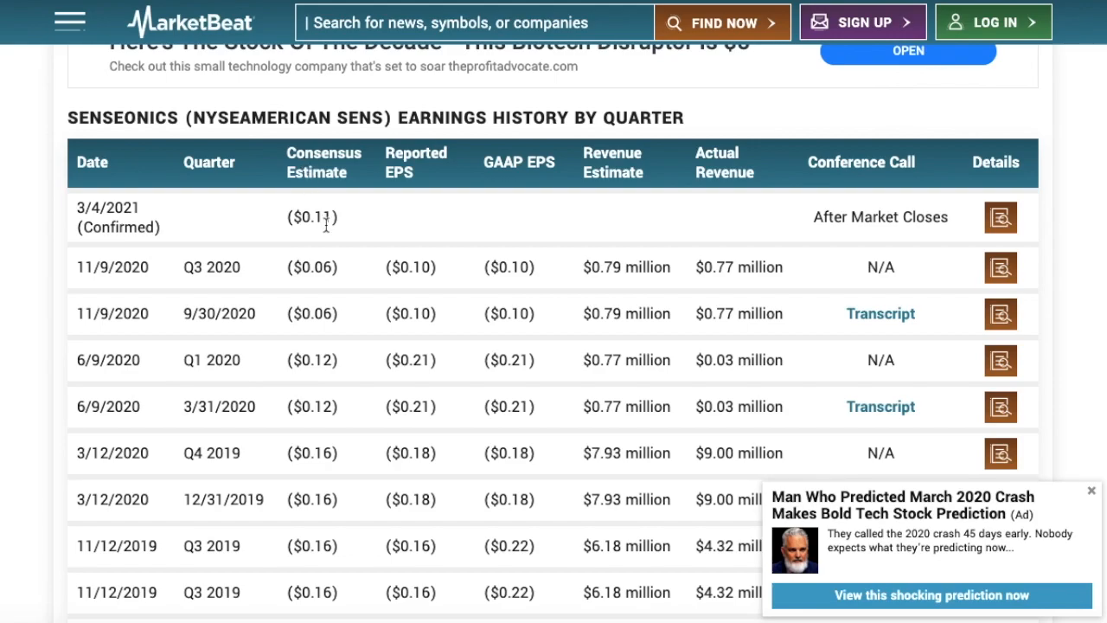
mouse_move(386, 319)
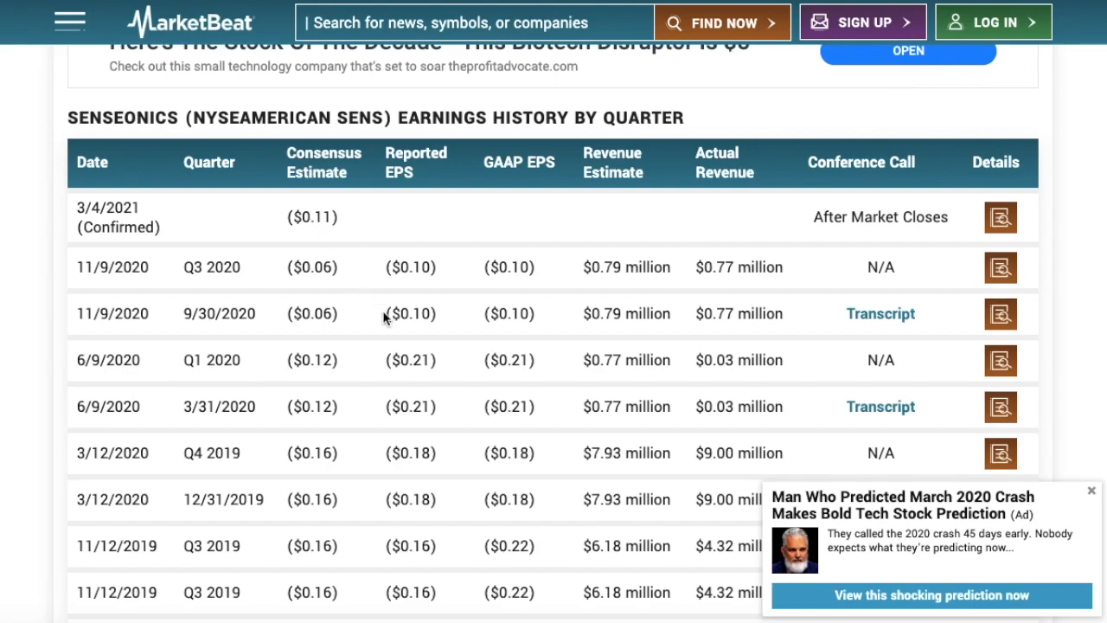
scroll("down", 3)
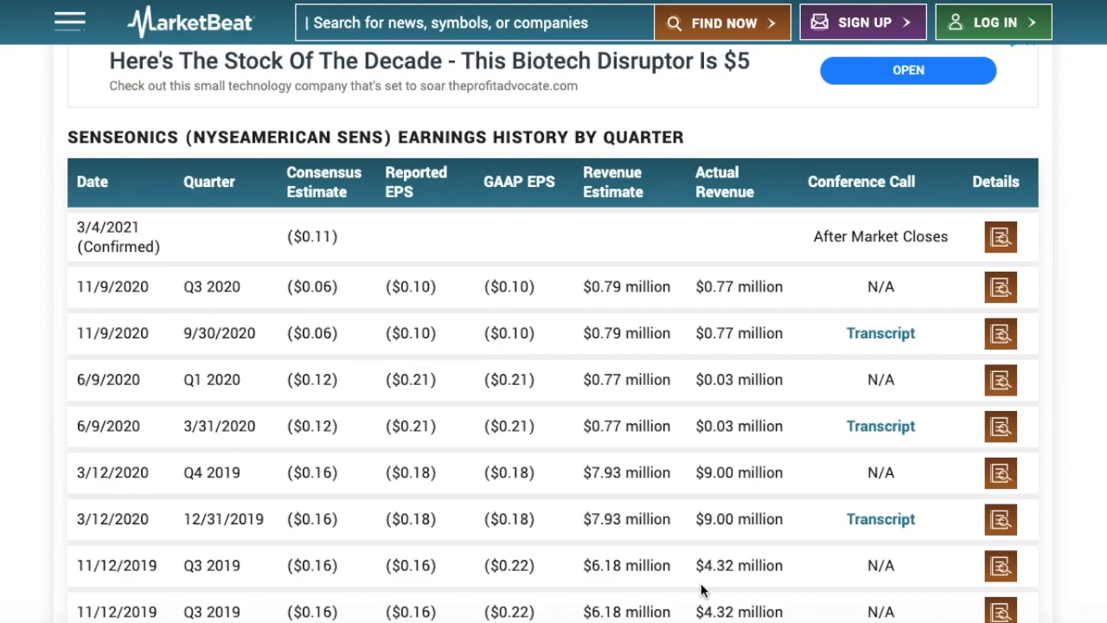
mouse_move(693, 585)
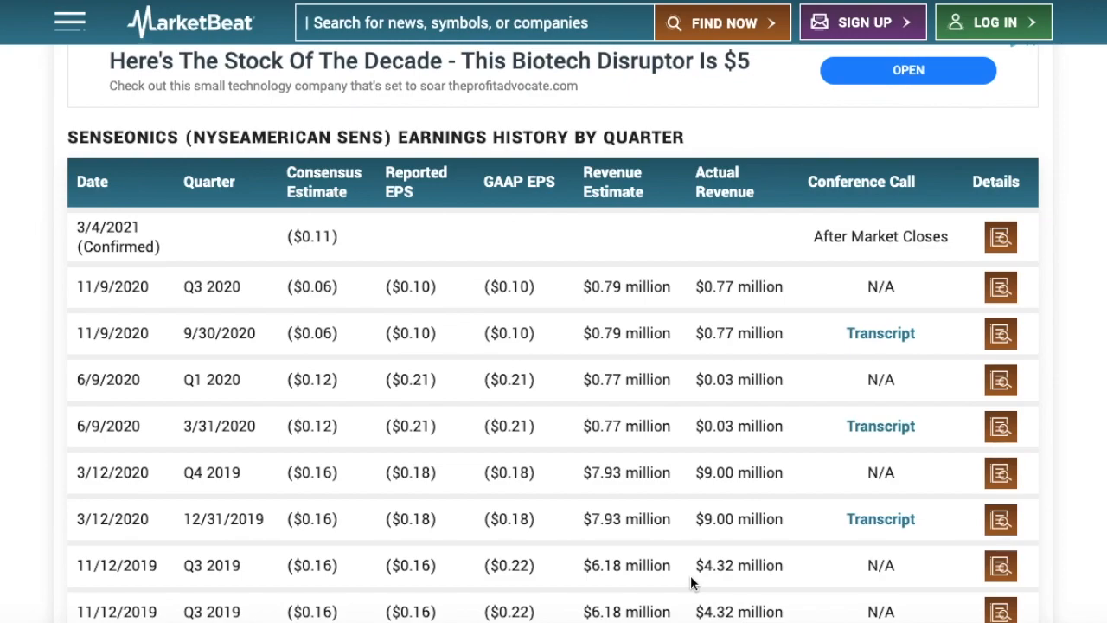
mouse_move(411, 13)
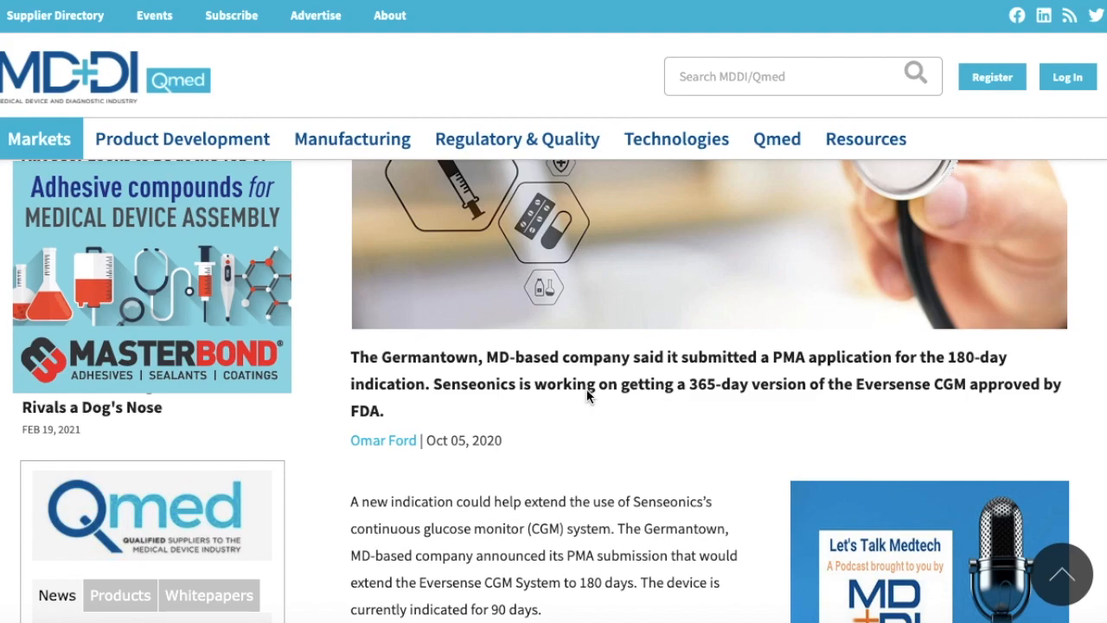
mouse_move(492, 378)
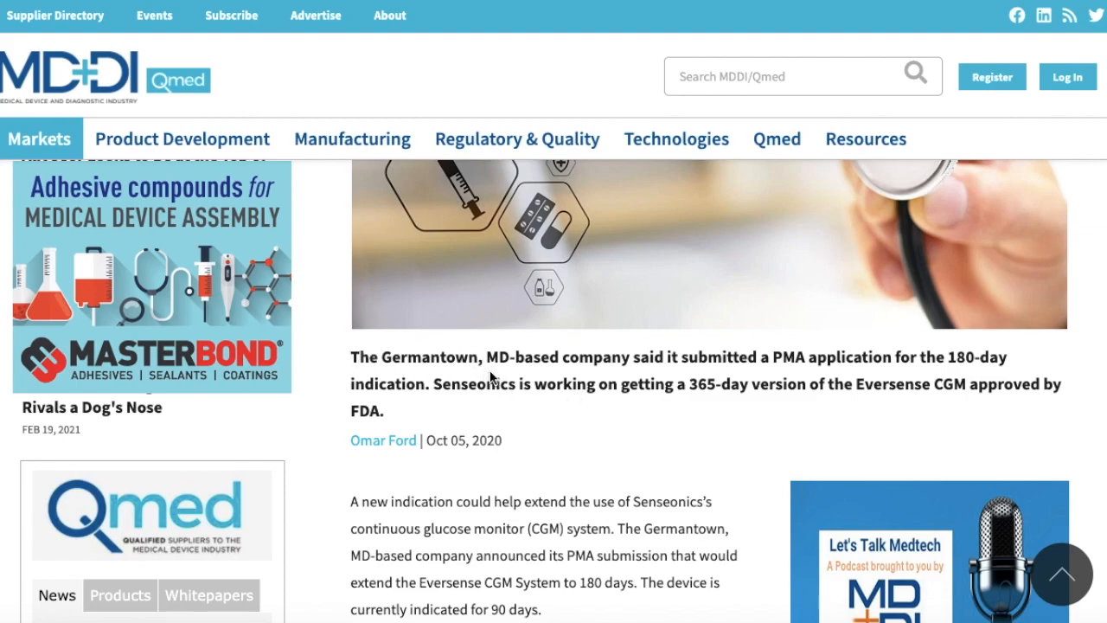
mouse_move(664, 359)
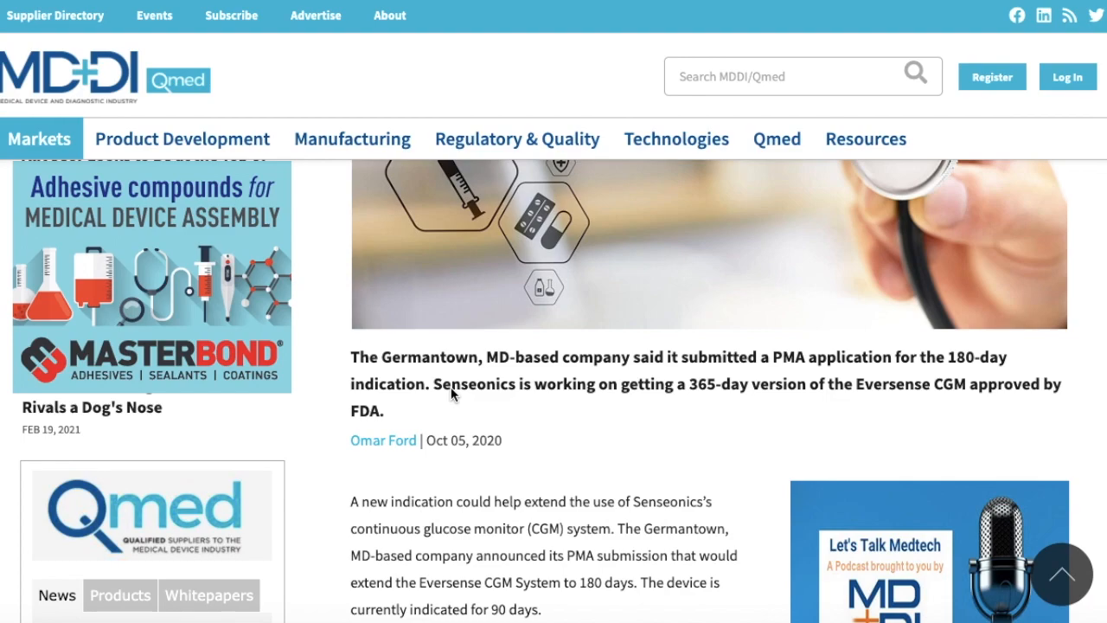
mouse_move(701, 593)
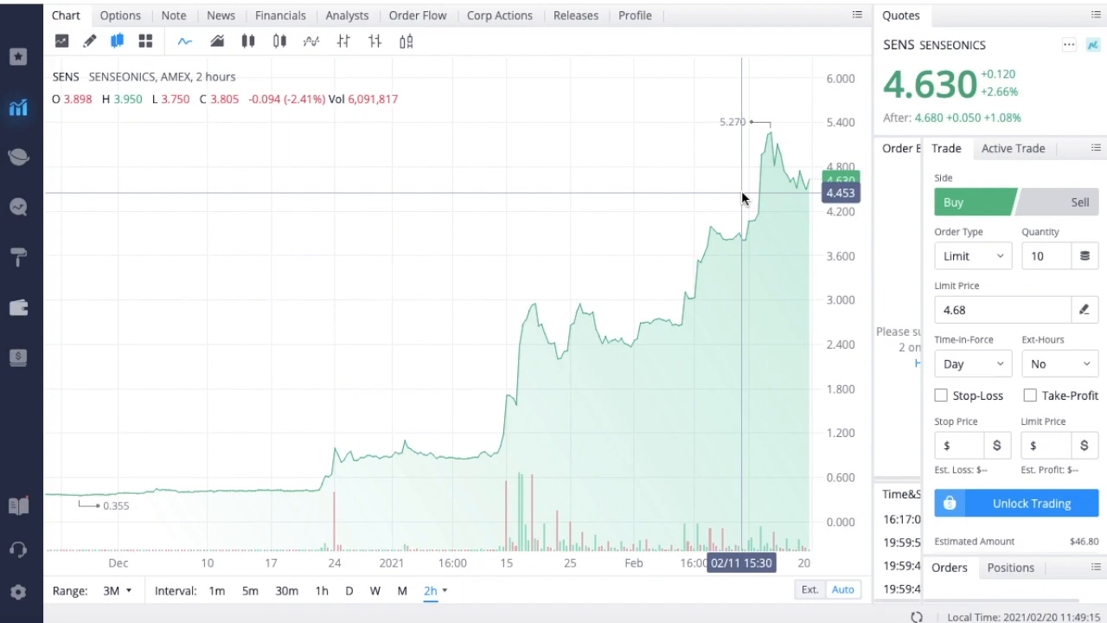
mouse_move(763, 112)
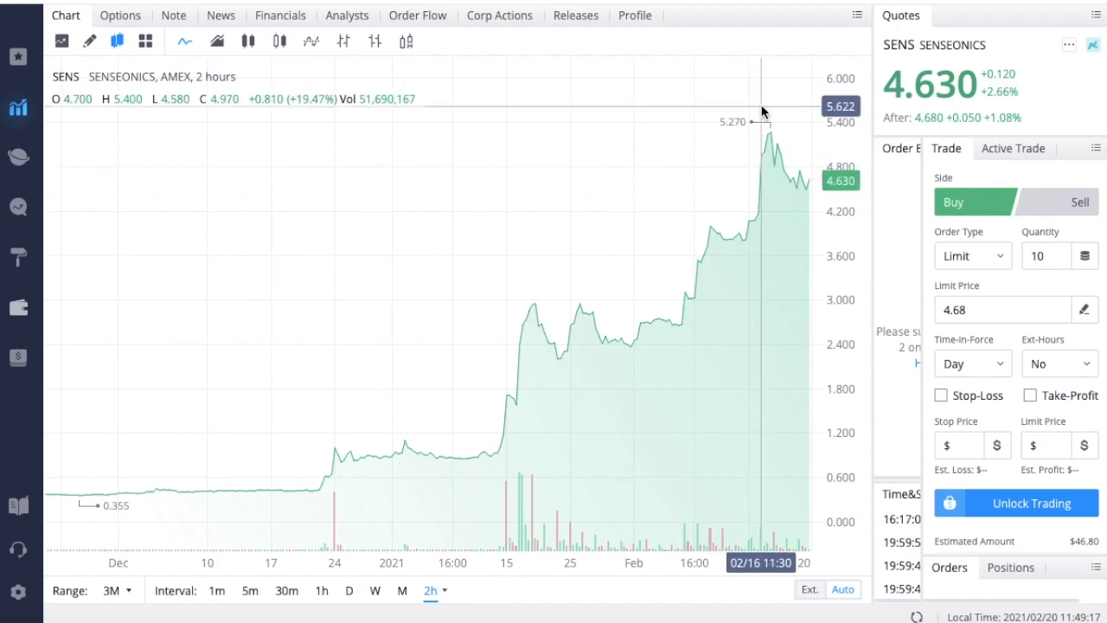
mouse_move(768, 154)
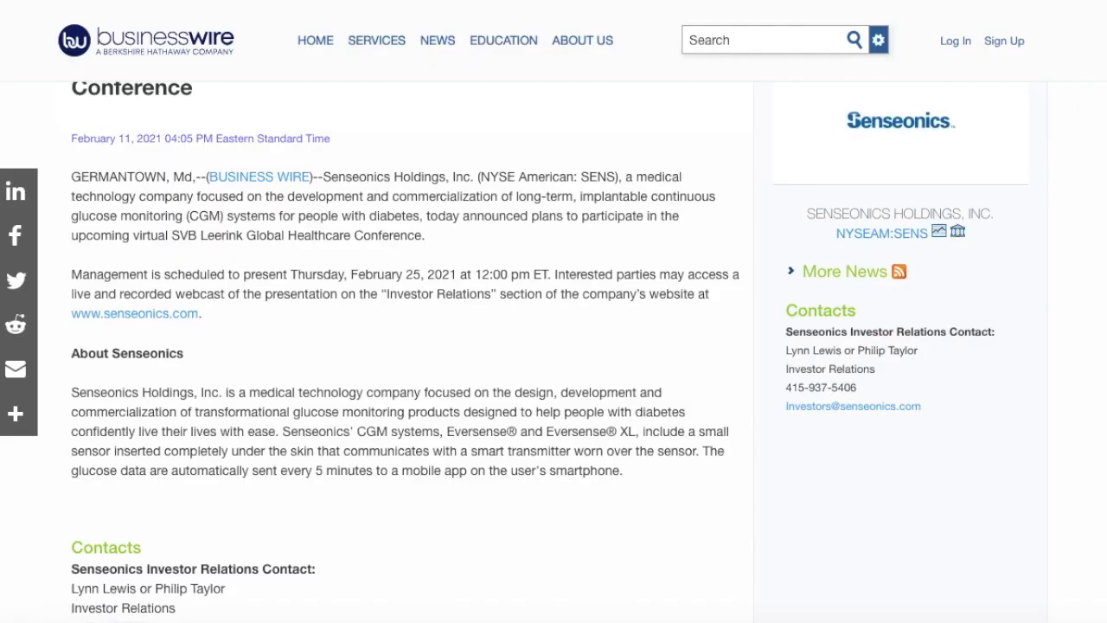
mouse_move(418, 211)
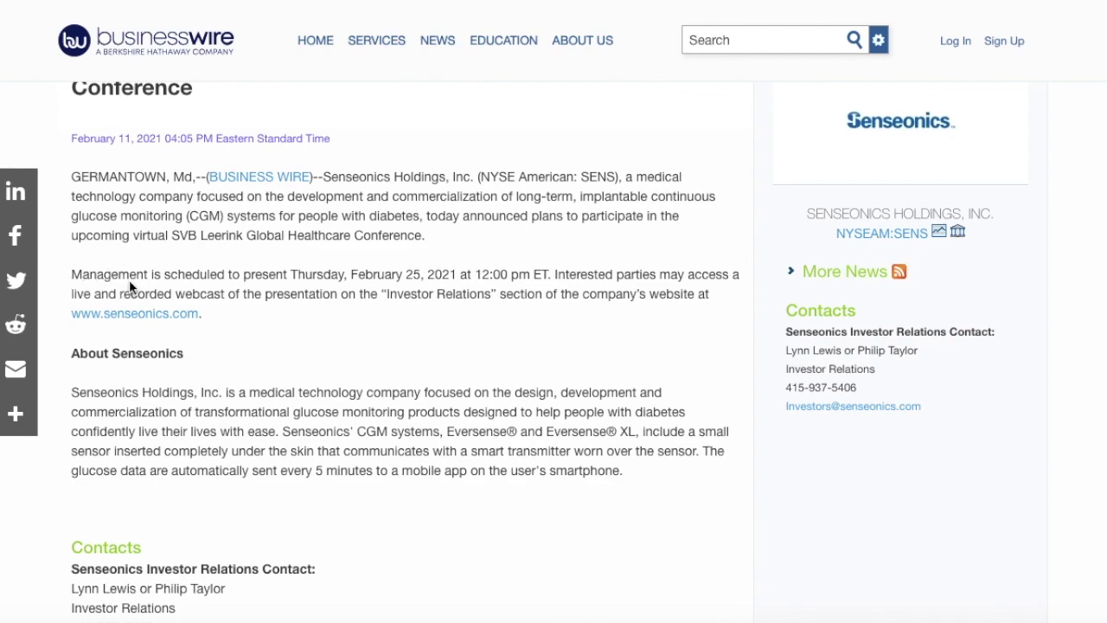
mouse_move(378, 288)
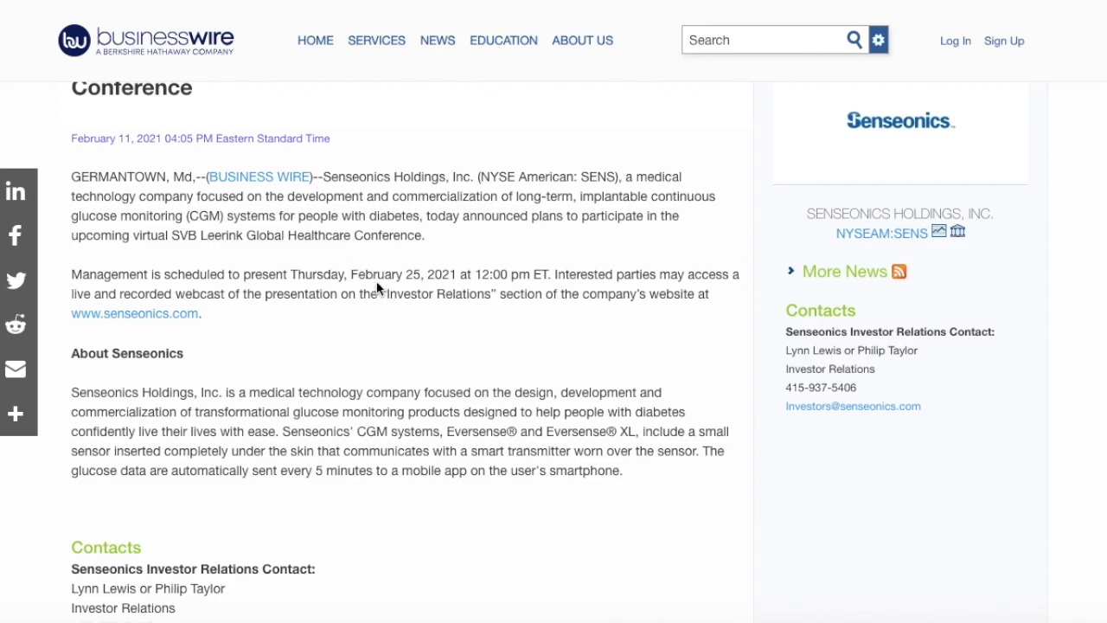
mouse_move(617, 262)
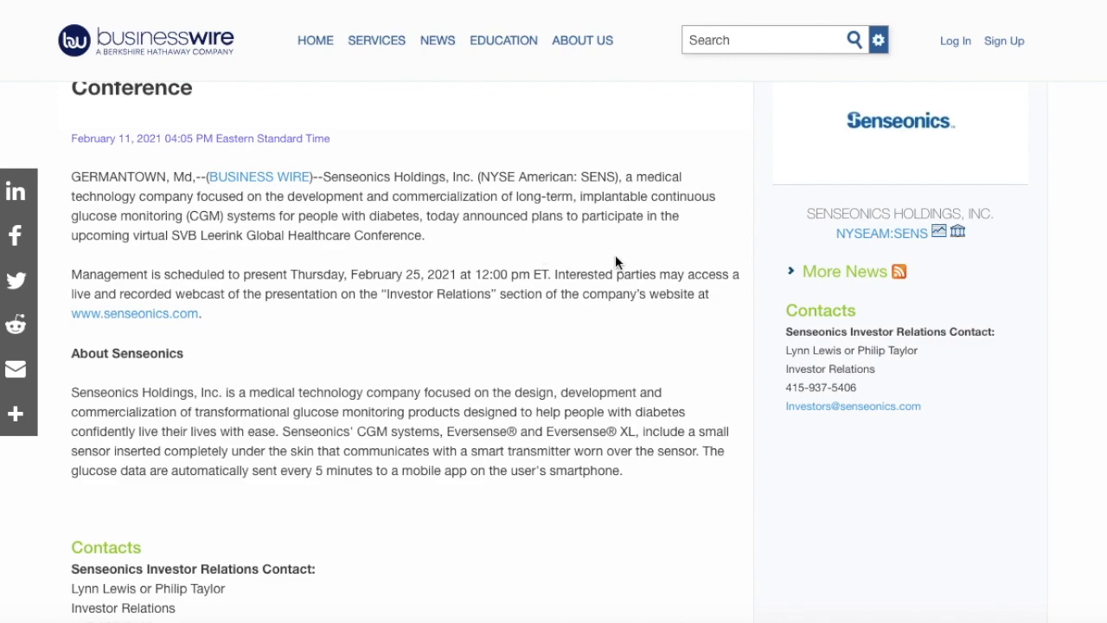